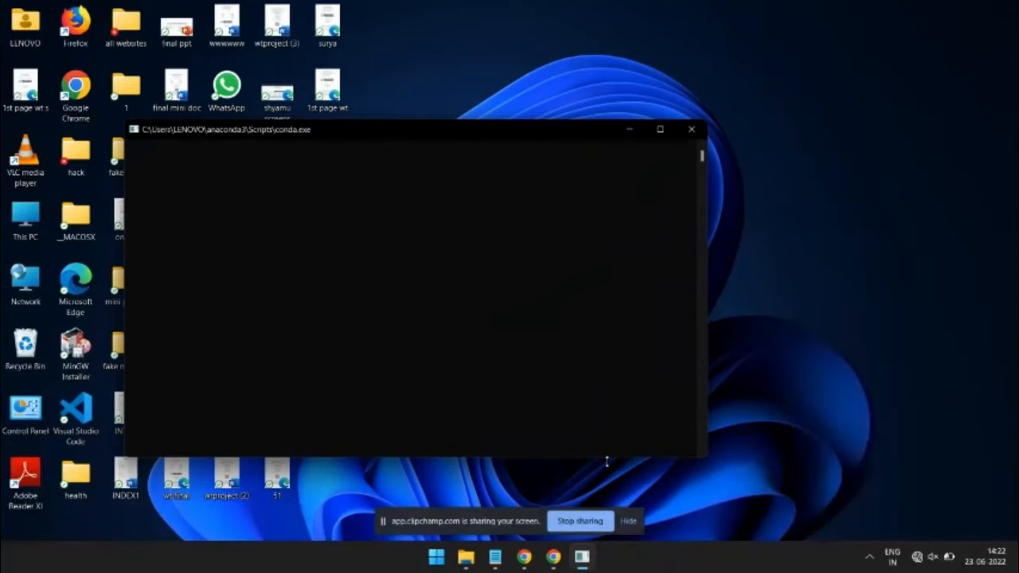
Step: Move the conda console window toward the upper left while Anaconda Navigator loads
left_click_drag(406, 129, 311, 32)
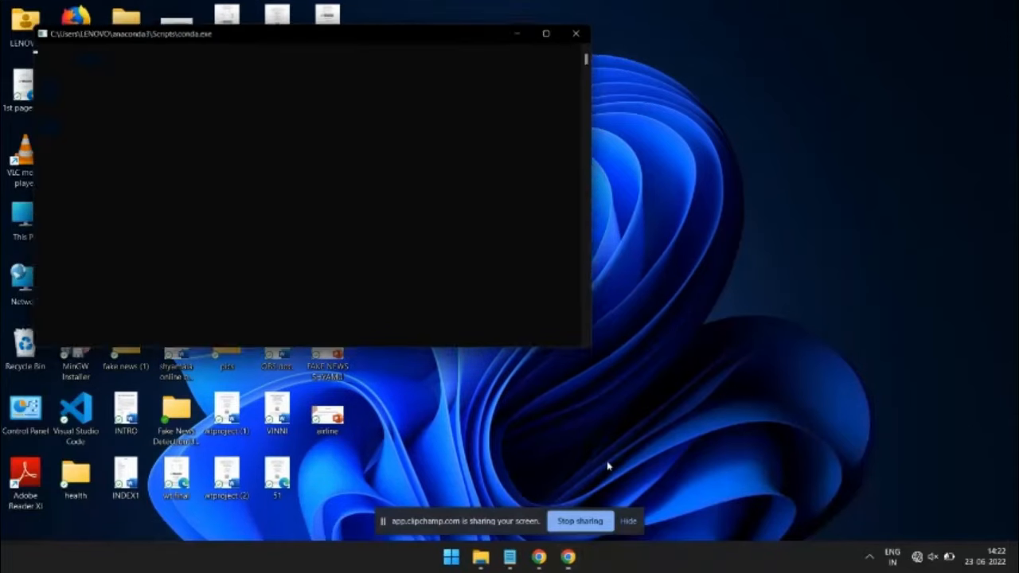
left_click(576, 33)
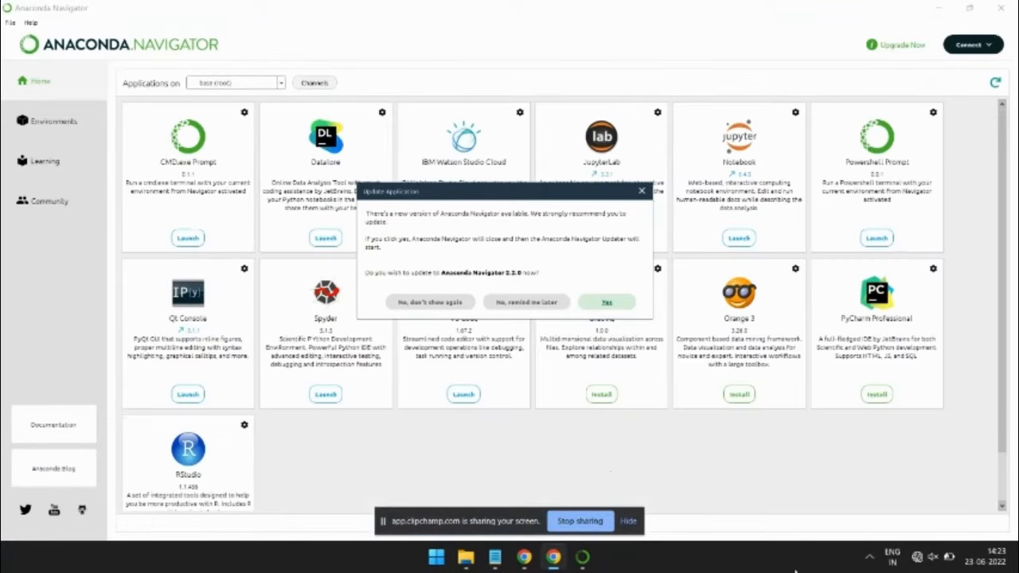
Step: Dismiss the update with 'No, remind me later' and launch Jupyter Notebook from its tile
left_click(525, 303)
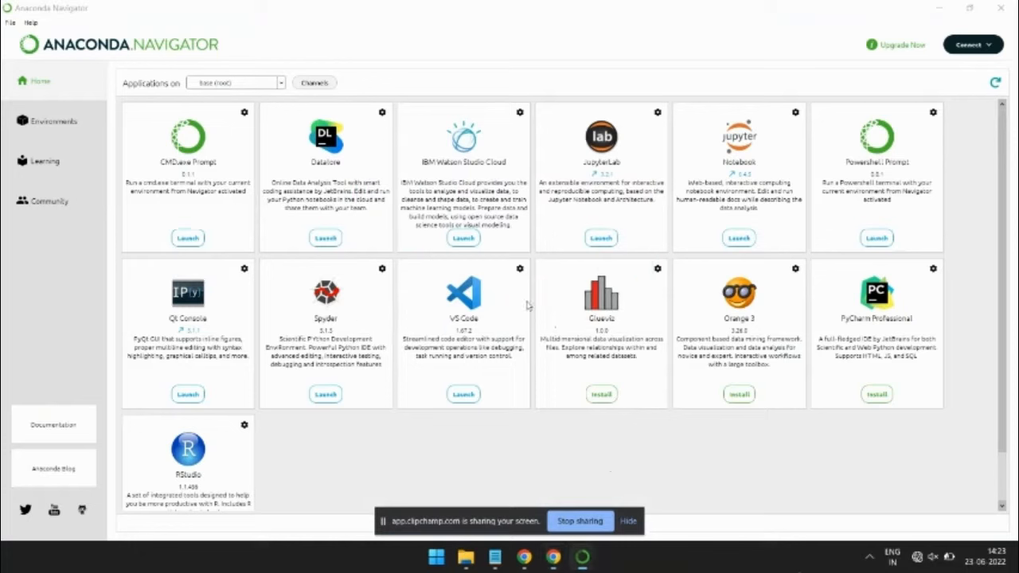
mouse_move(786, 232)
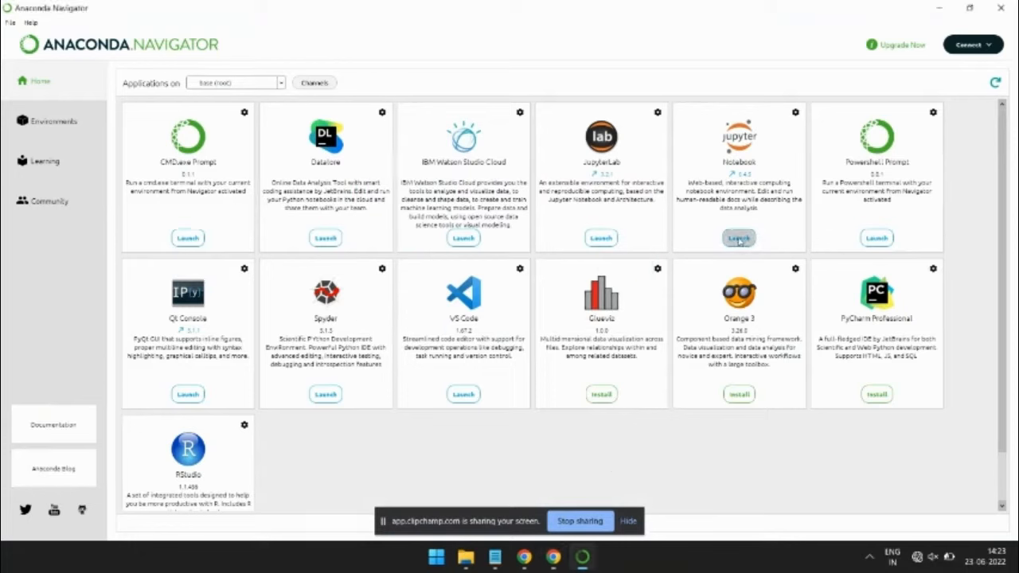
left_click(739, 237)
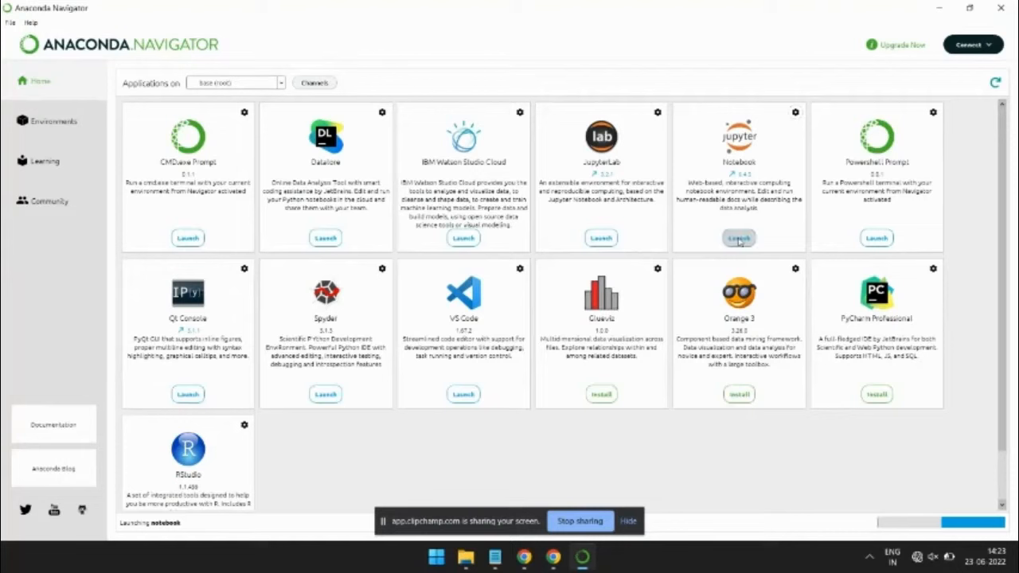
left_click(738, 237)
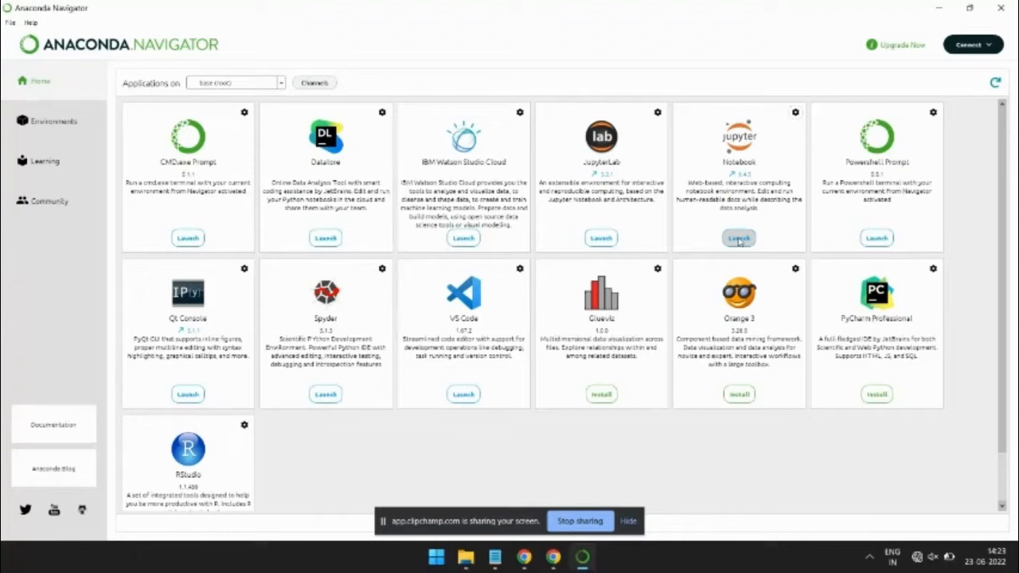
left_click(739, 238)
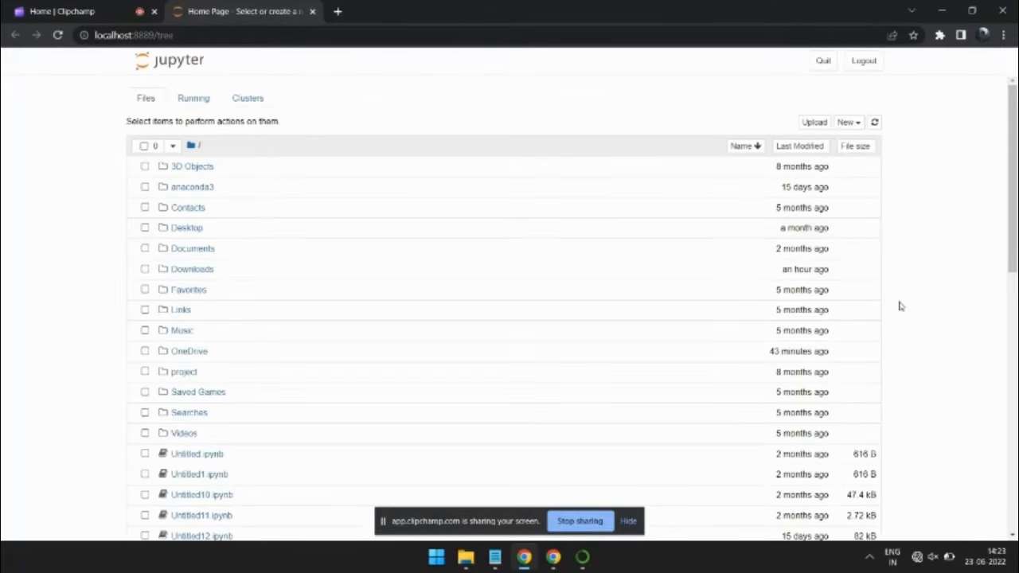
Step: Create a new Python 3 (ipykernel) notebook, Untitled27, from the New menu
left_click(847, 121)
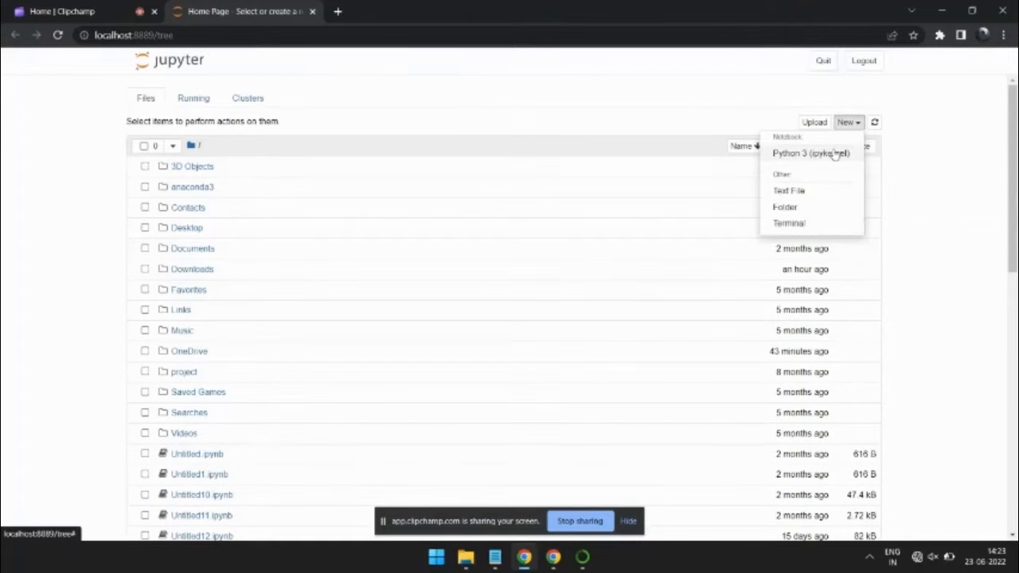
left_click(810, 153)
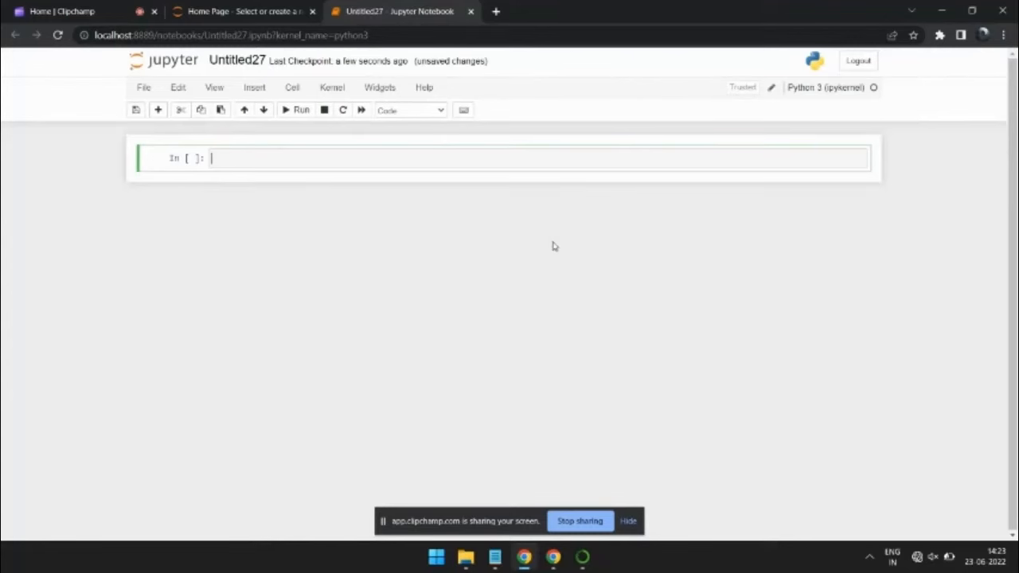
Step: Switch to the Notepad window holding the classifier code and bring it into the notebook cell
key("Super+Tab")
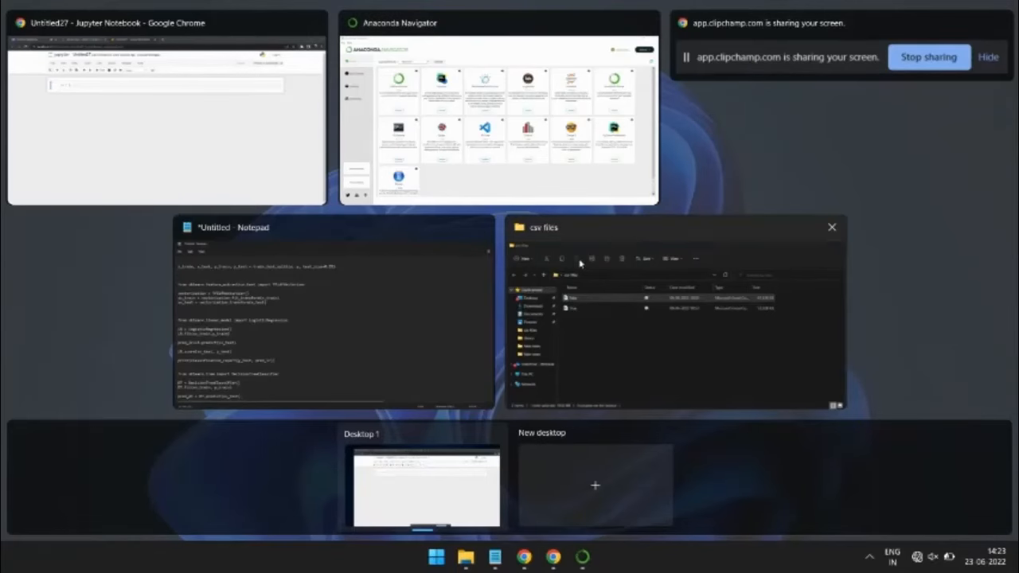
left_click(335, 315)
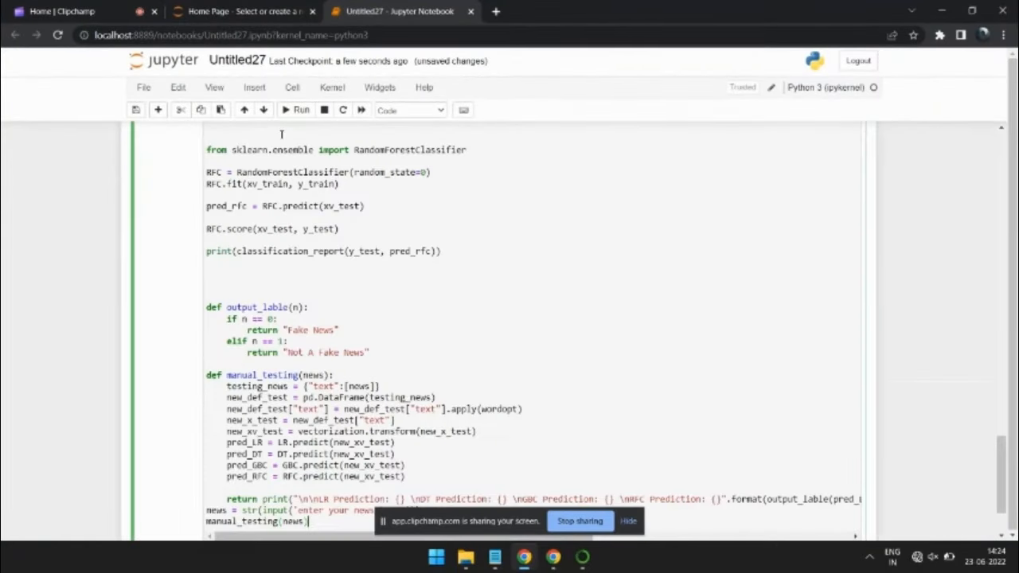
scroll("down", 3)
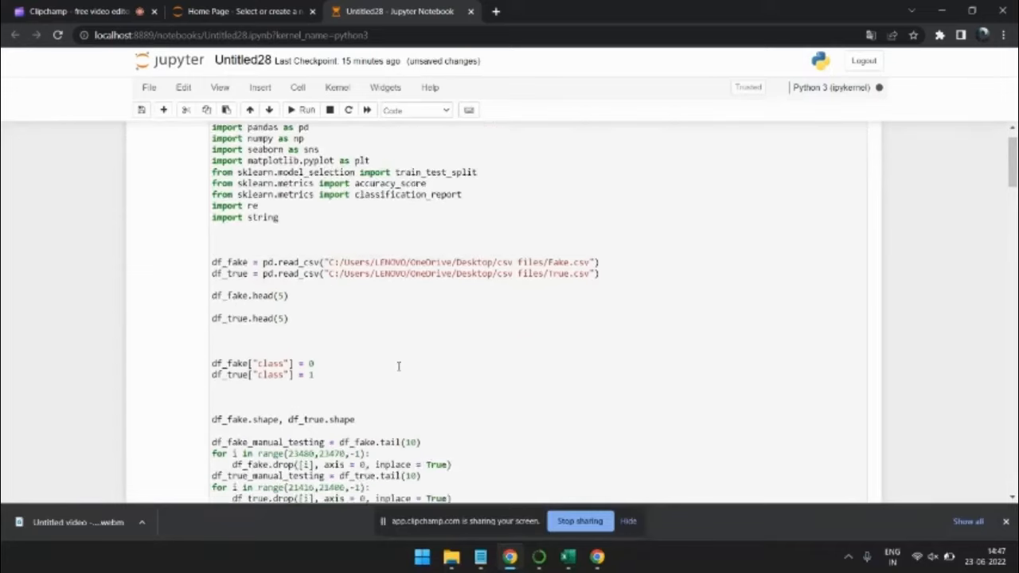
Step: Scroll past the ~0.99-accuracy classification reports to the 'enter your news here' prompt, then show all windows
scroll("down", 3)
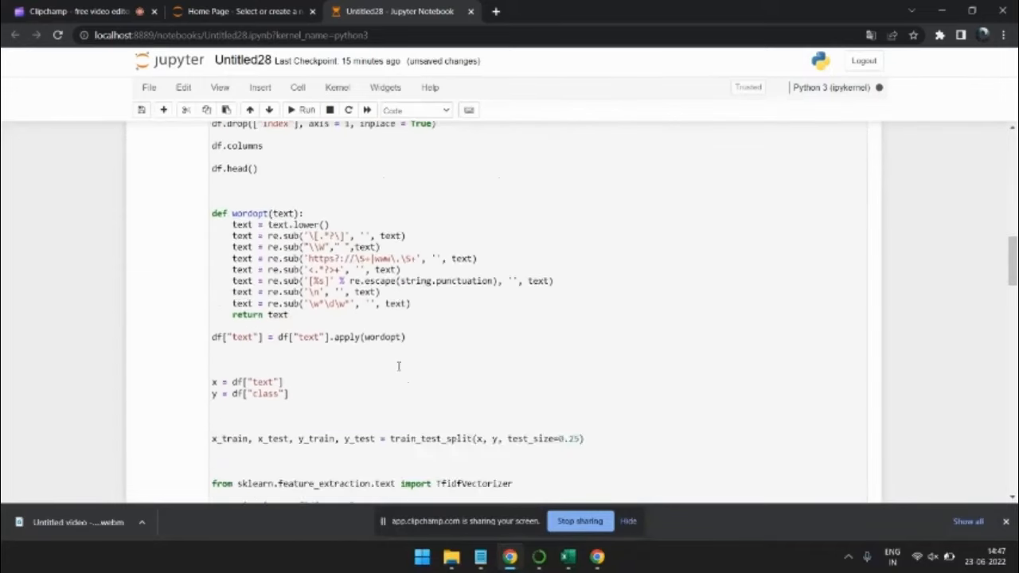
scroll("down", 3)
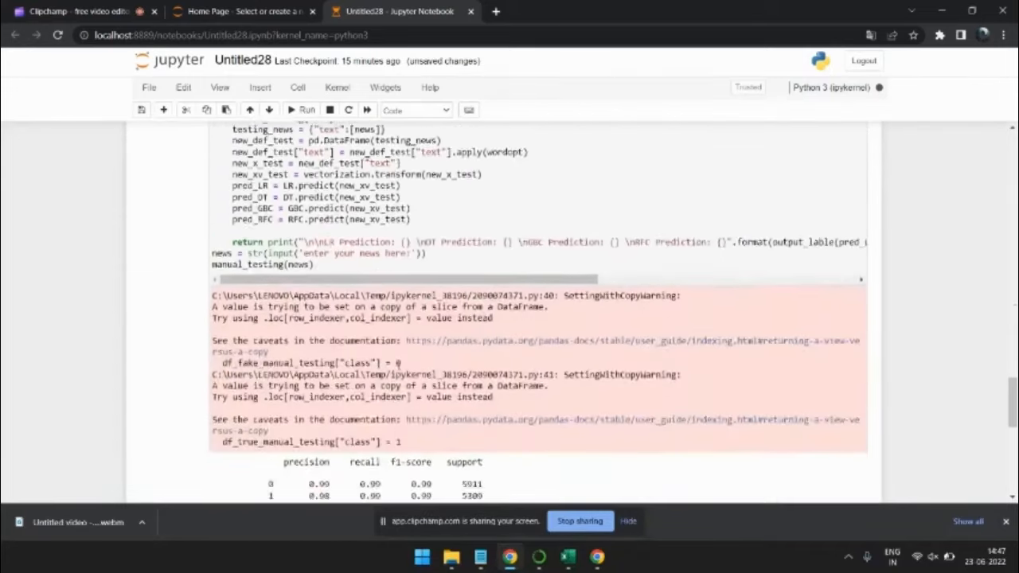
scroll("down", 3)
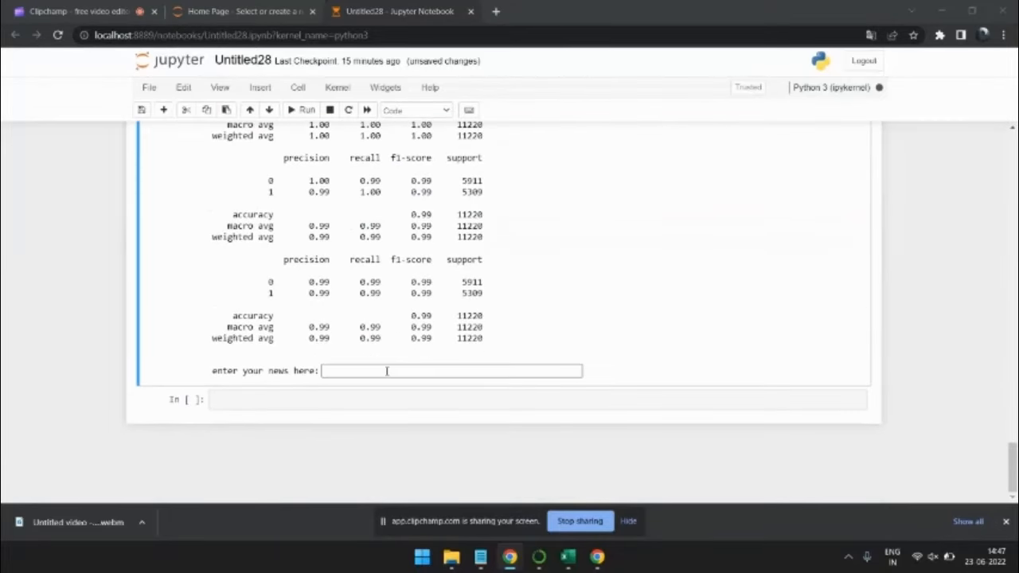
key("Win+Tab")
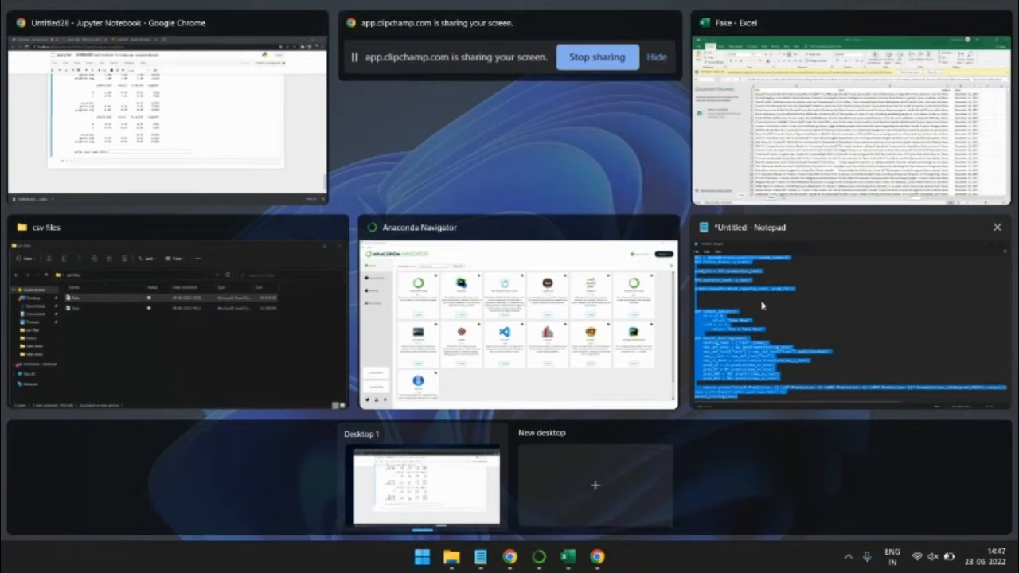
Step: Copy cell B2's Trump article from the Fake spreadsheet and submit it; all four models predict Fake News
left_click(851, 108)
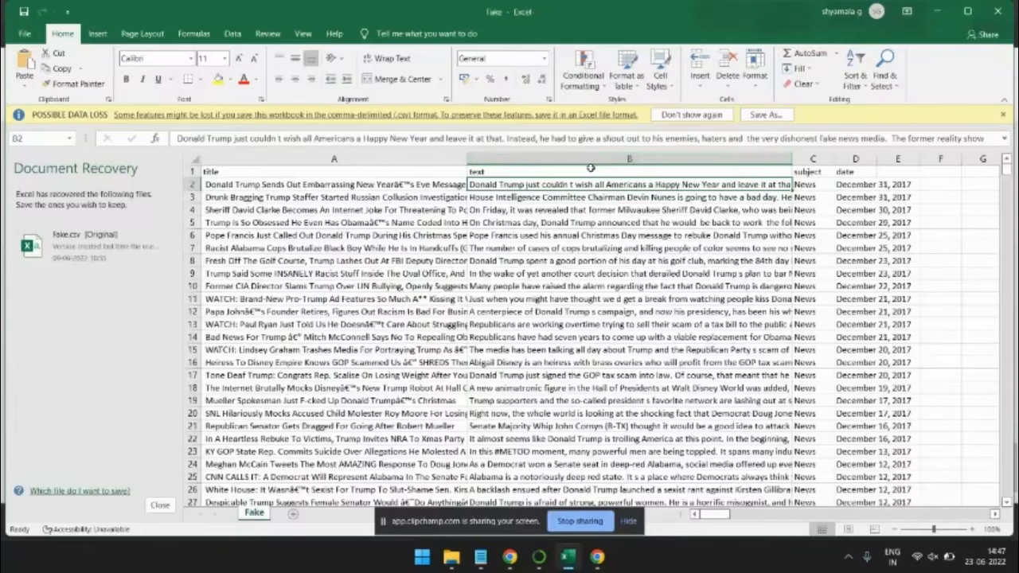
key("ctrl+c")
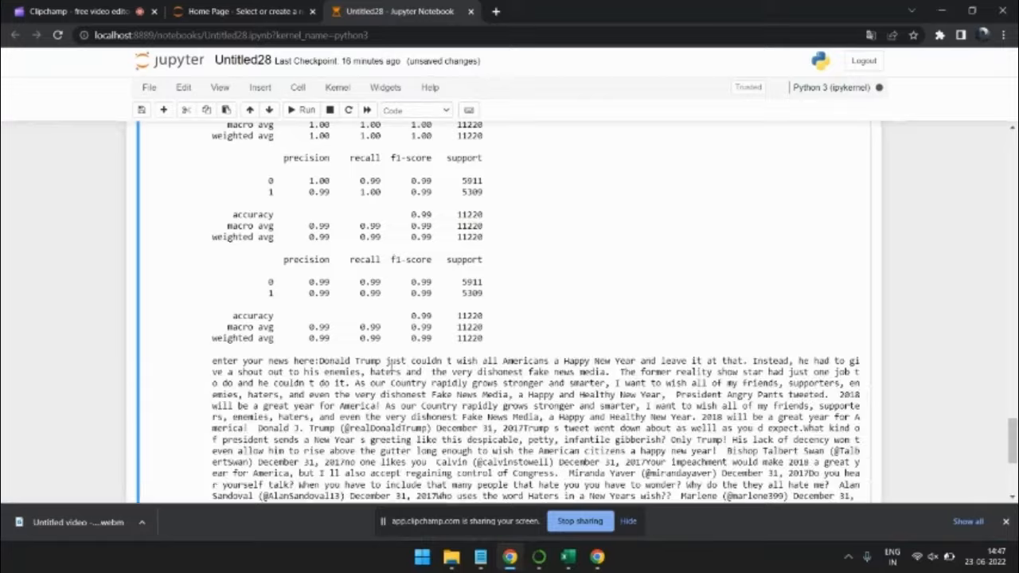
scroll("down", 3)
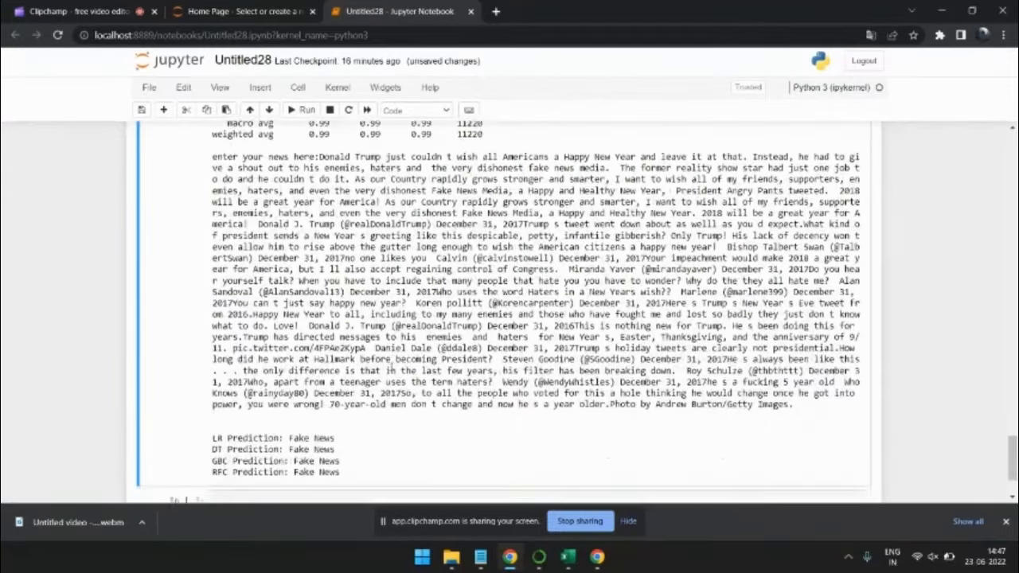
scroll("down", 3)
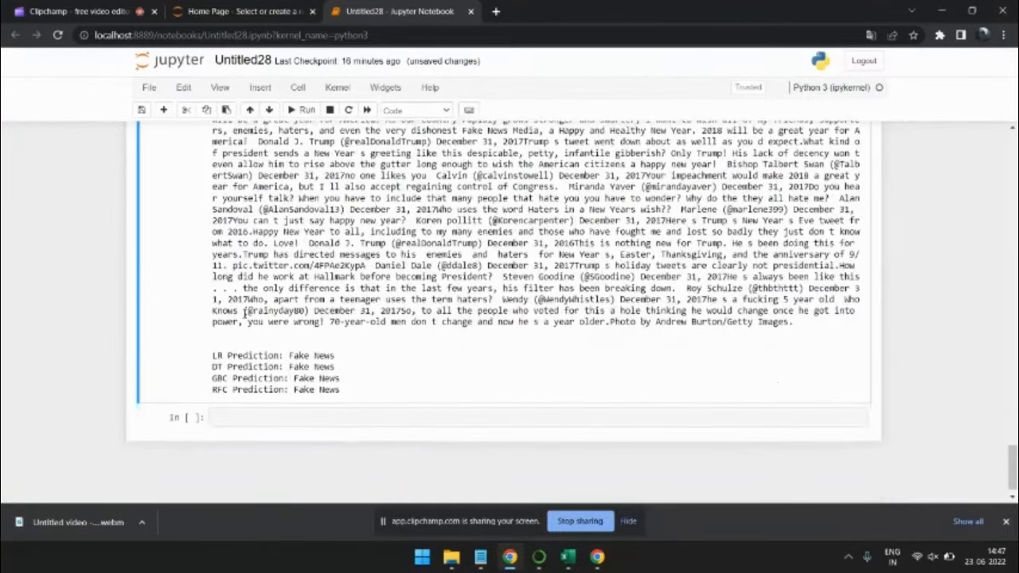